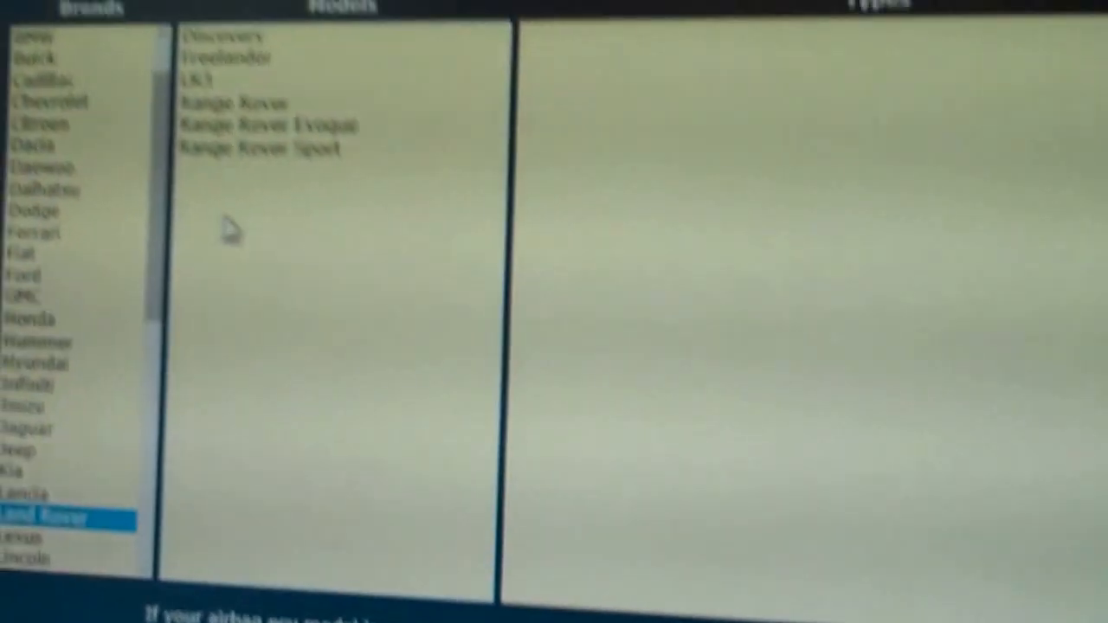
pyautogui.click(228, 59)
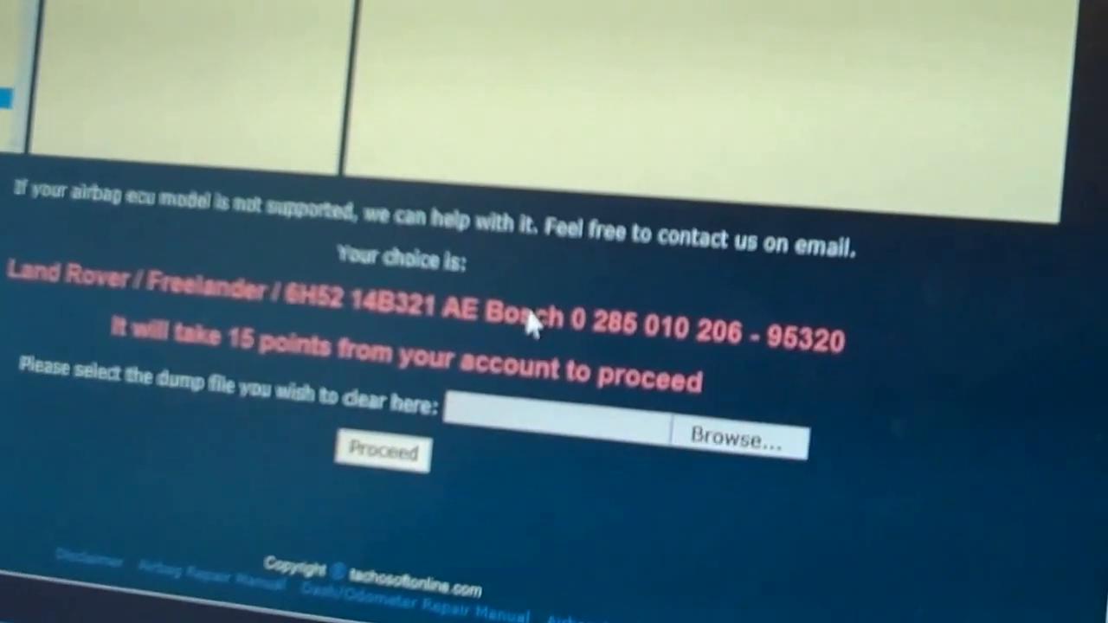
# - Attach the Freelander airbag ECU dump file from the computer via Browse and Open
pyautogui.click(737, 438)
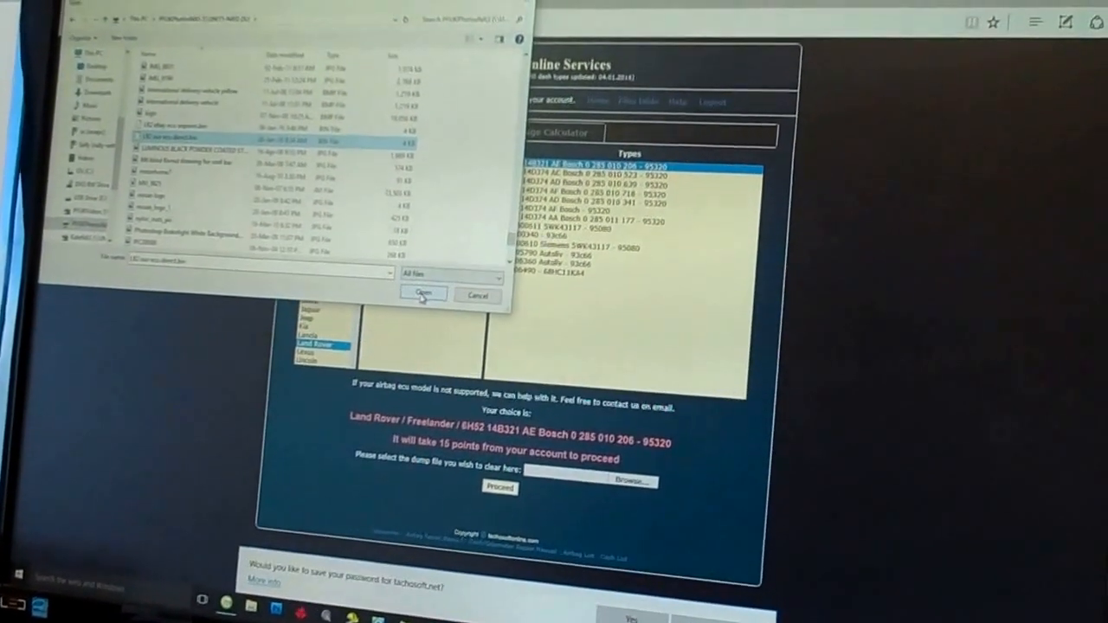
pyautogui.click(422, 296)
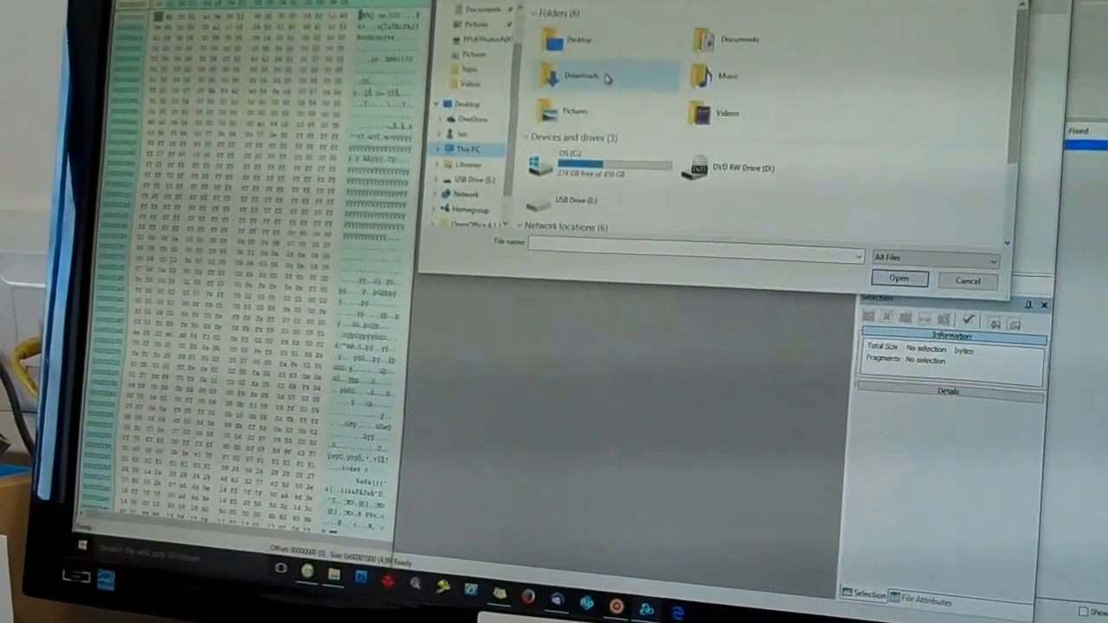
# - Load the clean eeprom .bin file from Downloads and scroll through its mostly-FF bytes
pyautogui.doubleClick(574, 76)
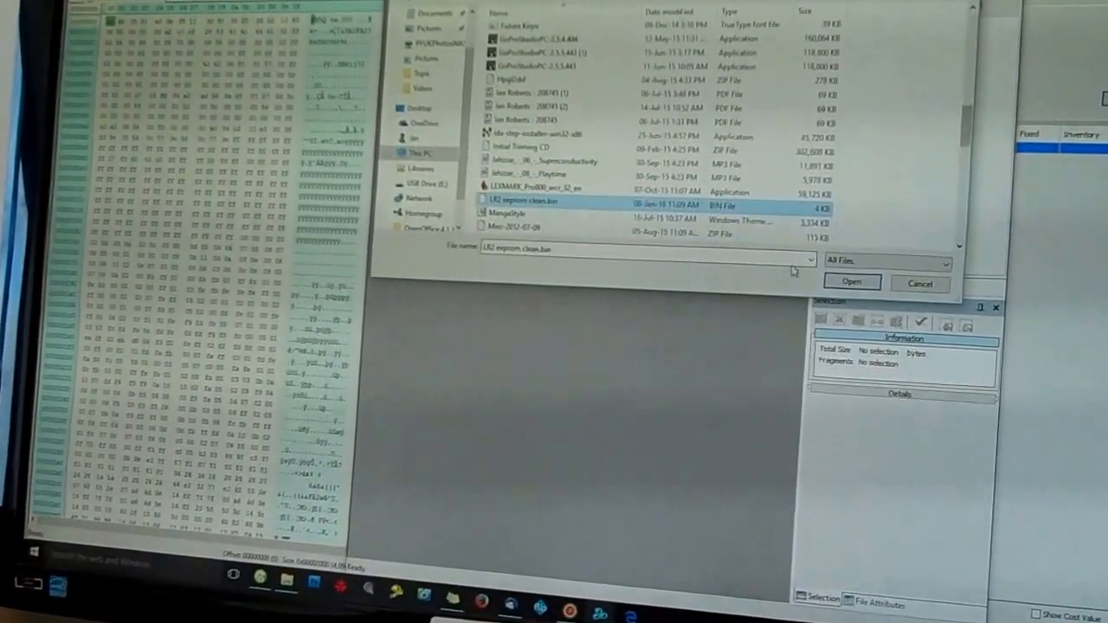
pyautogui.click(852, 282)
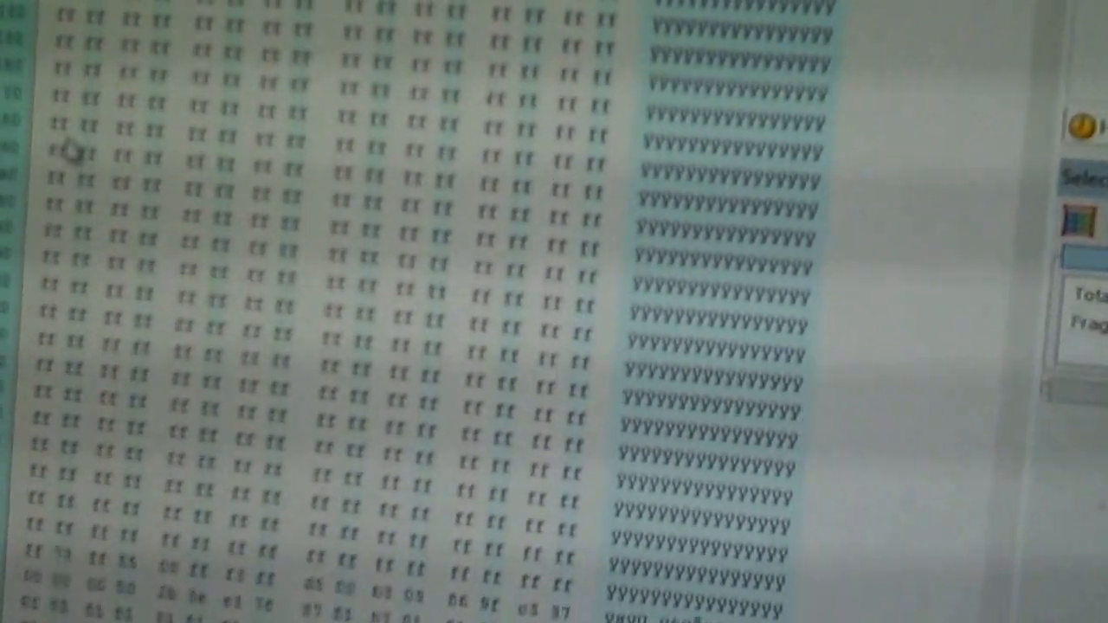
pyautogui.scroll(-3)
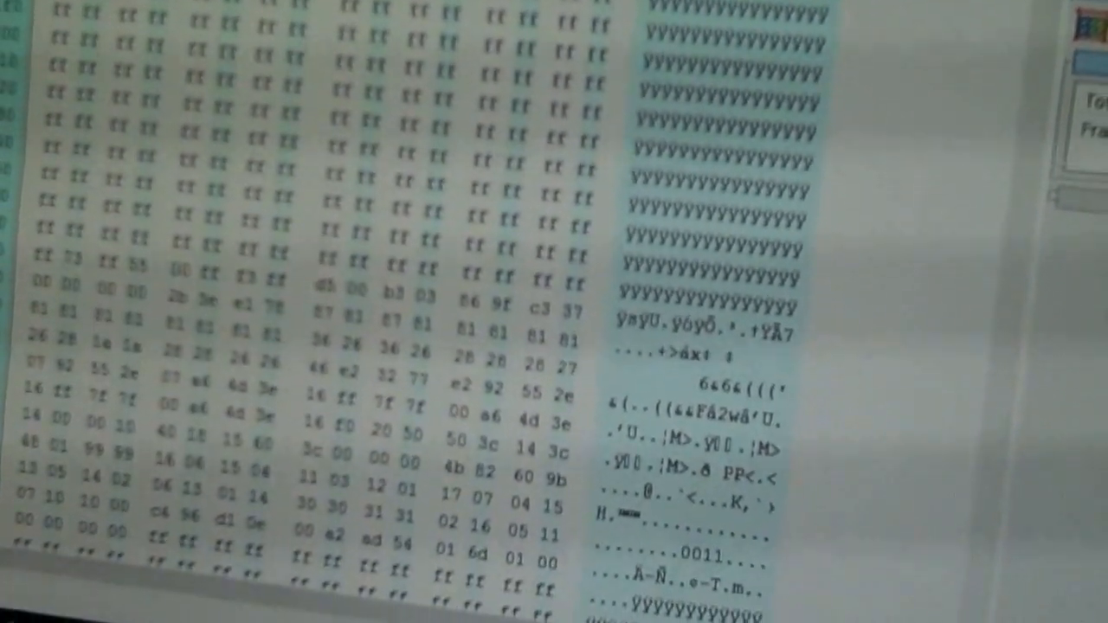